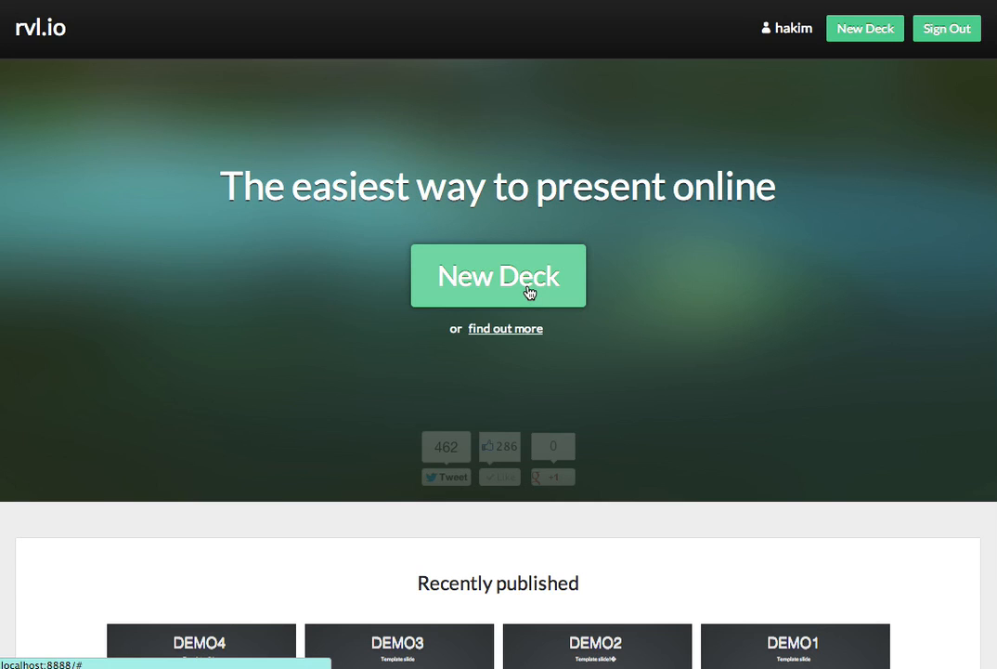
- Create a new deck titled 'test'
left_click(499, 275)
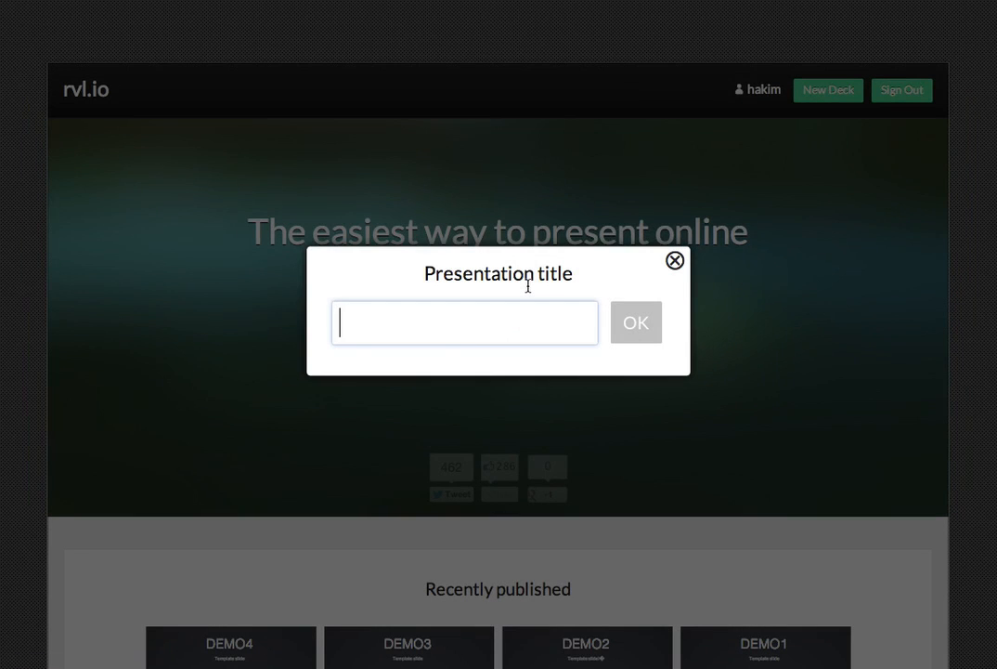
type("test")
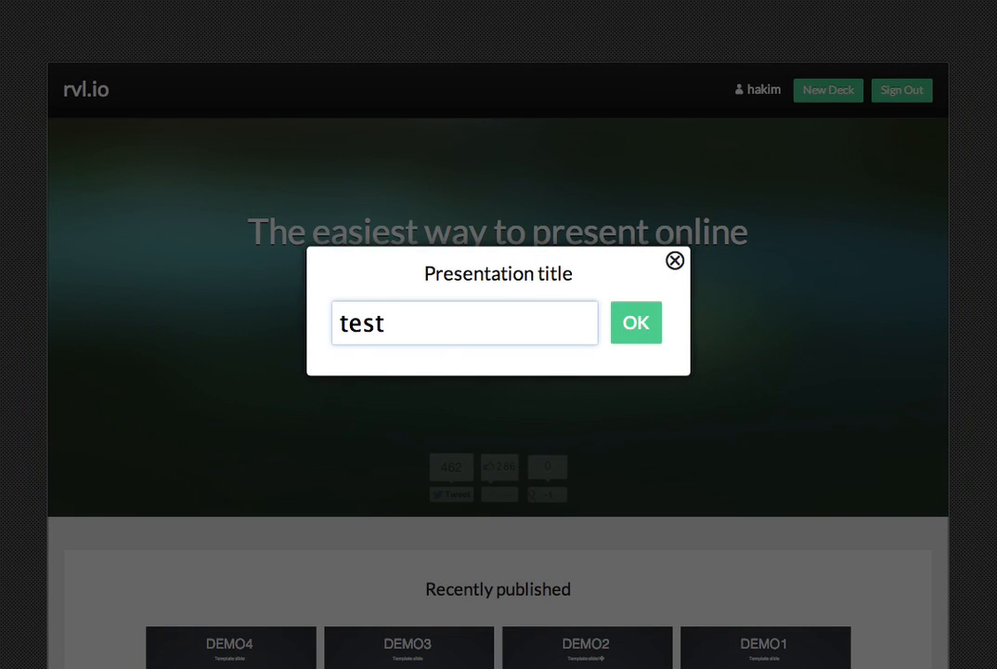
left_click(636, 322)
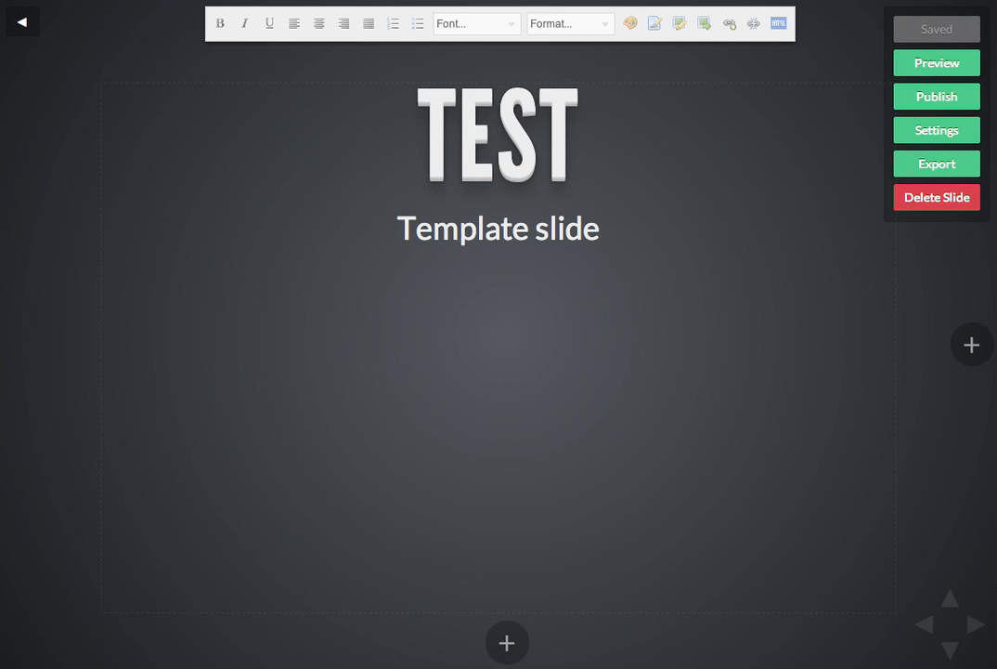
mouse_move(592, 284)
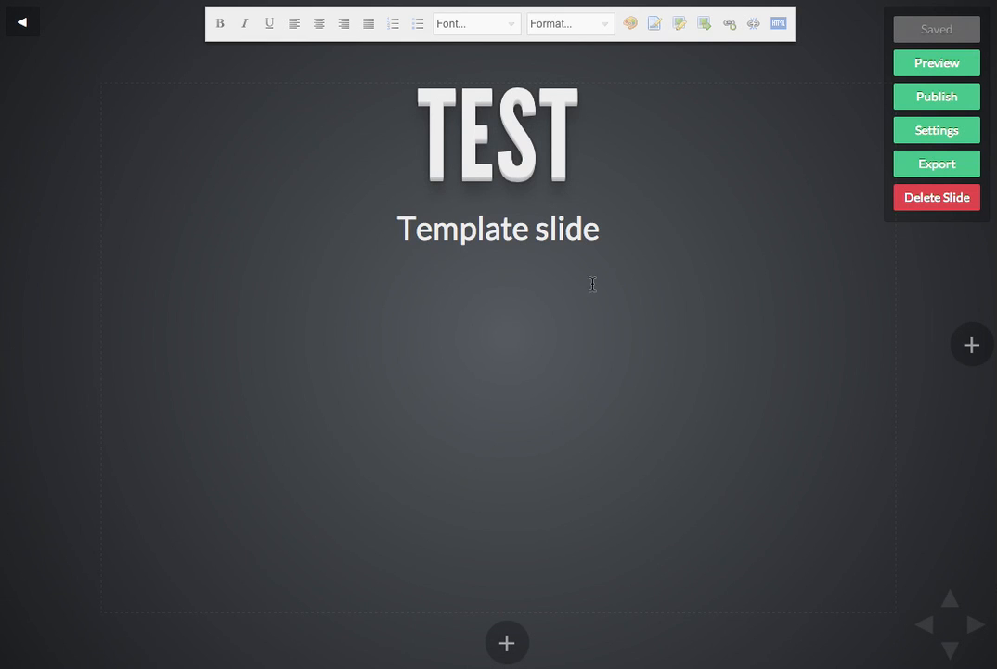
- Select the word 'Template' on the title slide for bold formatting
double_click(462, 228)
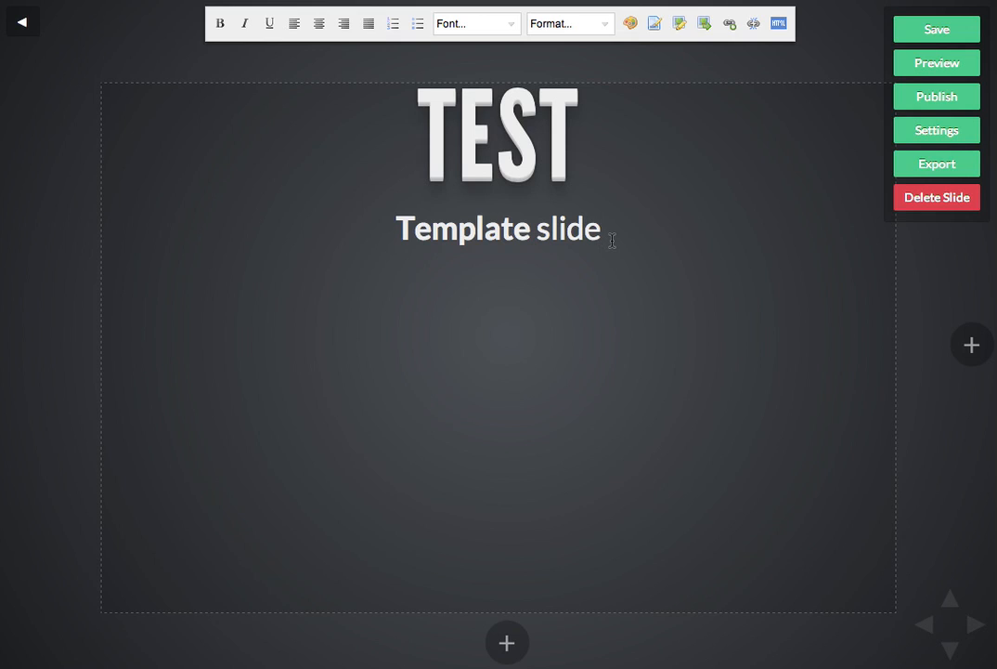
mouse_move(971, 345)
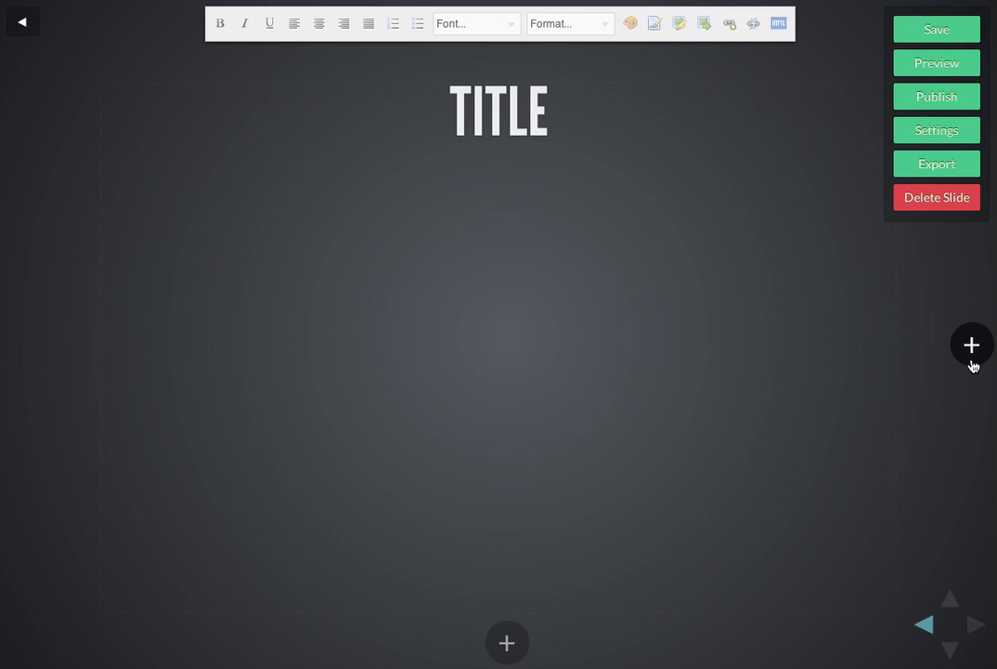
mouse_move(507, 641)
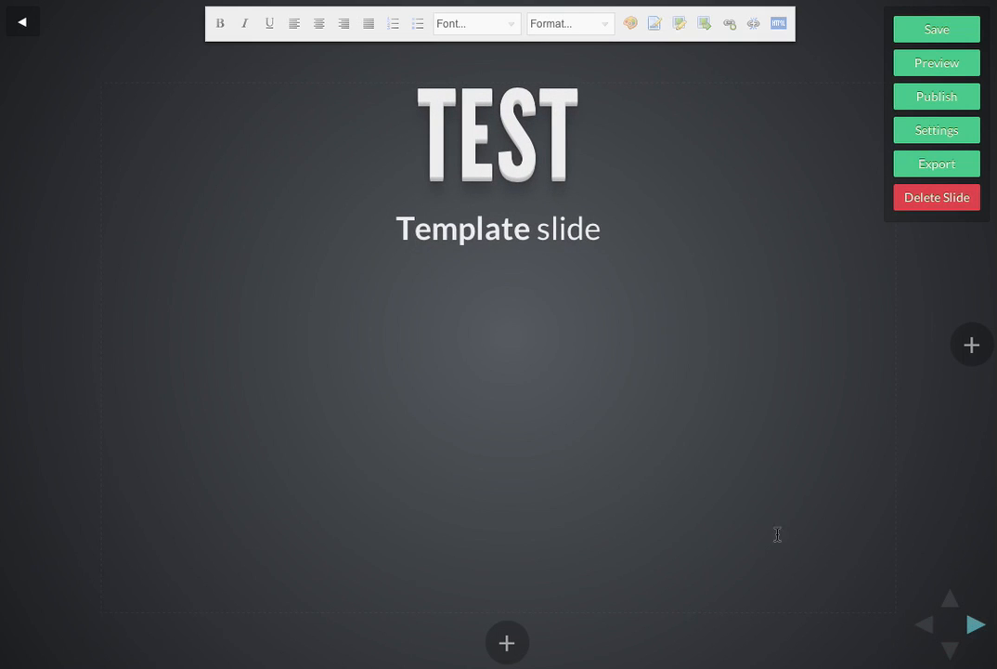
mouse_move(833, 513)
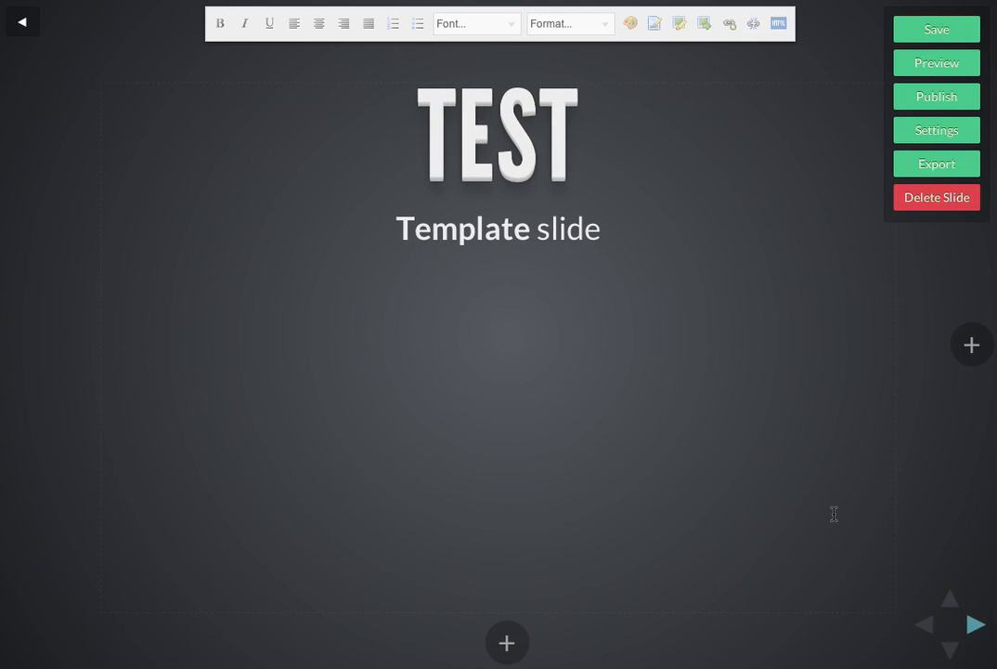
mouse_move(863, 160)
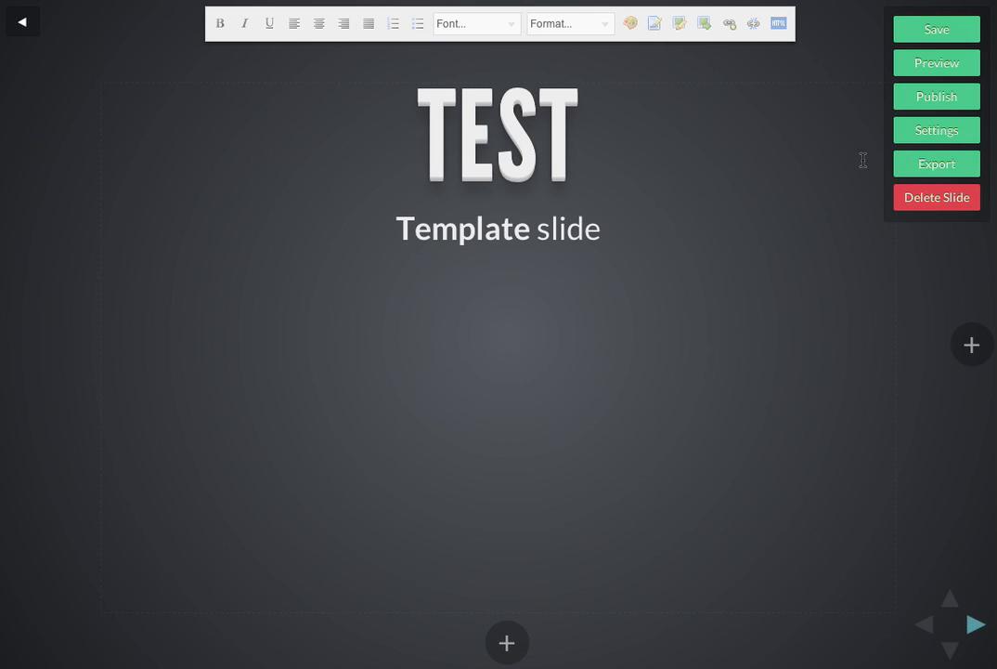
mouse_move(871, 128)
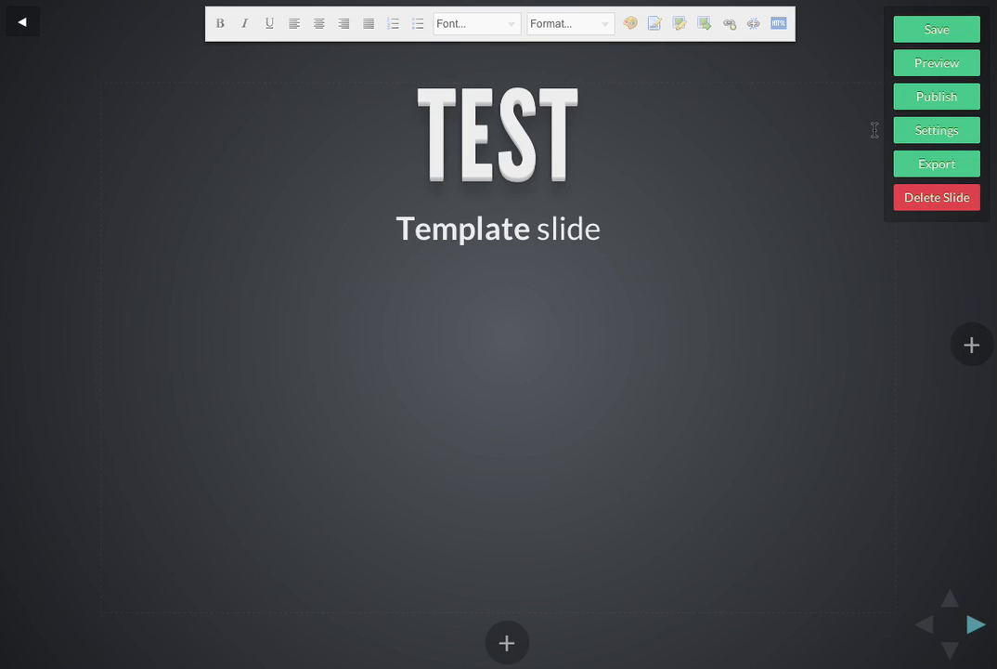
- Apply the light blue theme and the second transition style in deck settings
left_click(936, 129)
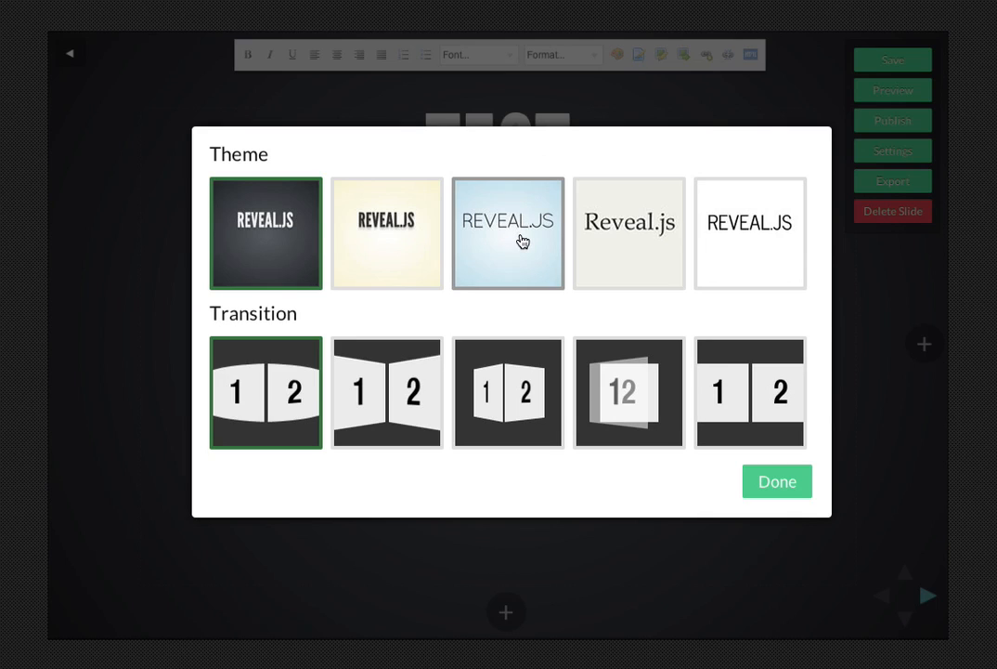
left_click(508, 233)
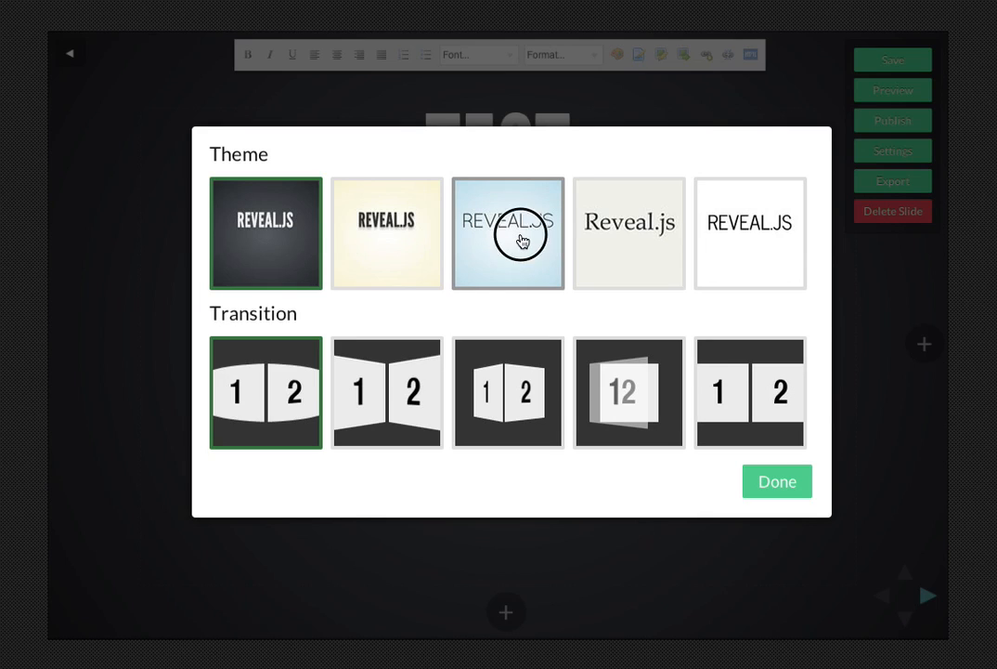
left_click(508, 233)
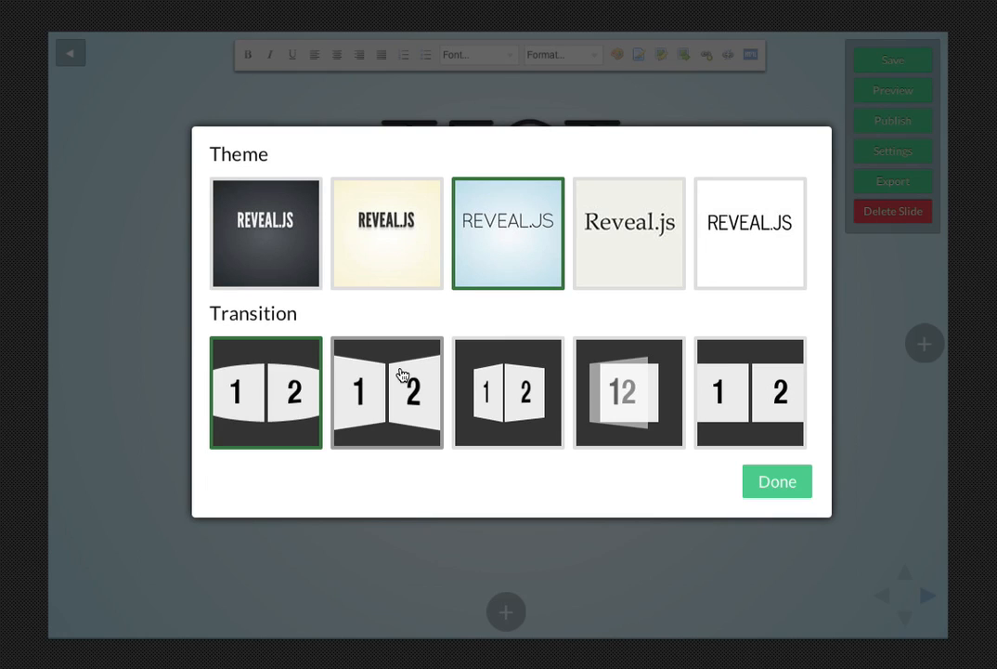
left_click(387, 391)
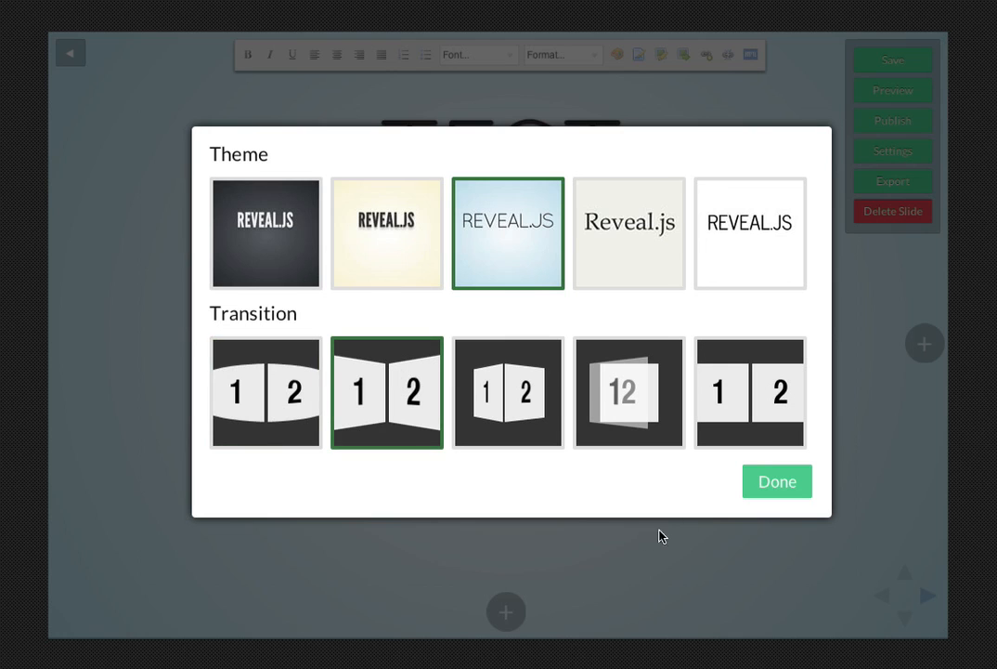
left_click(776, 481)
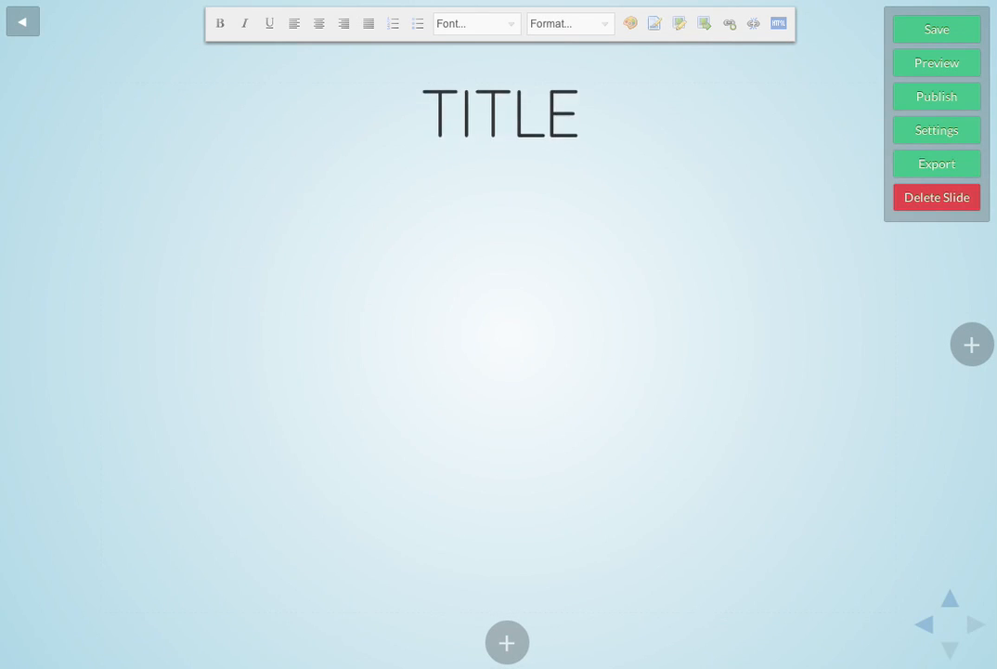
type("TEST")
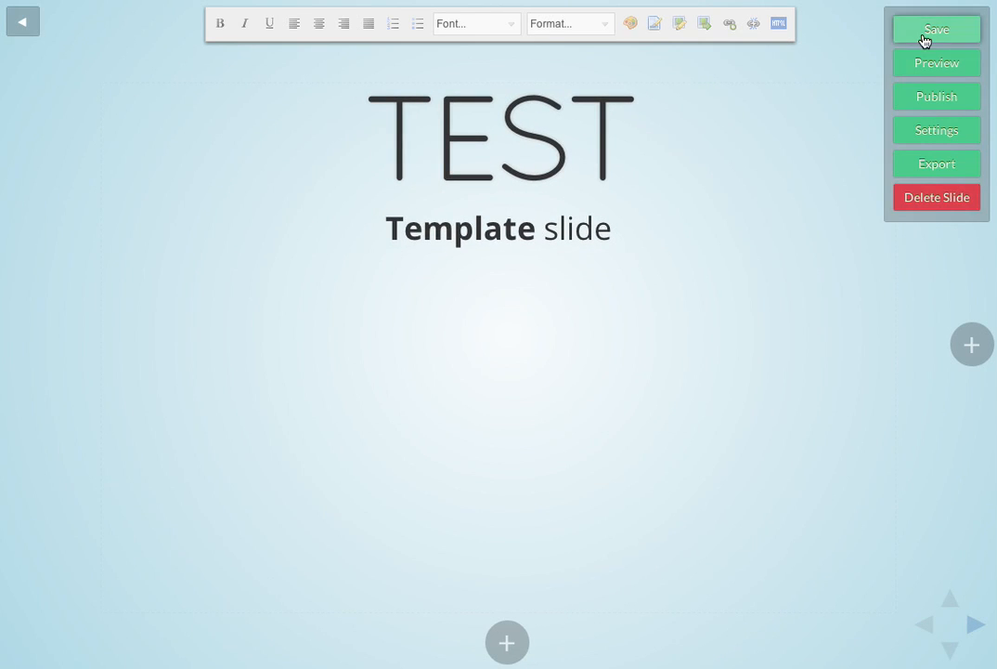
left_click(936, 29)
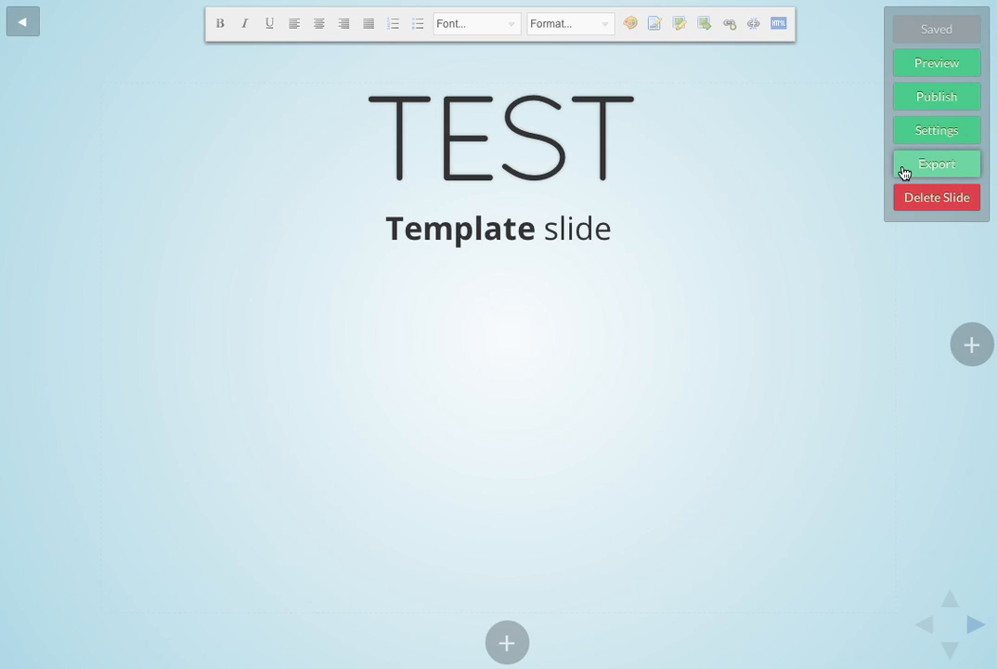
left_click(936, 163)
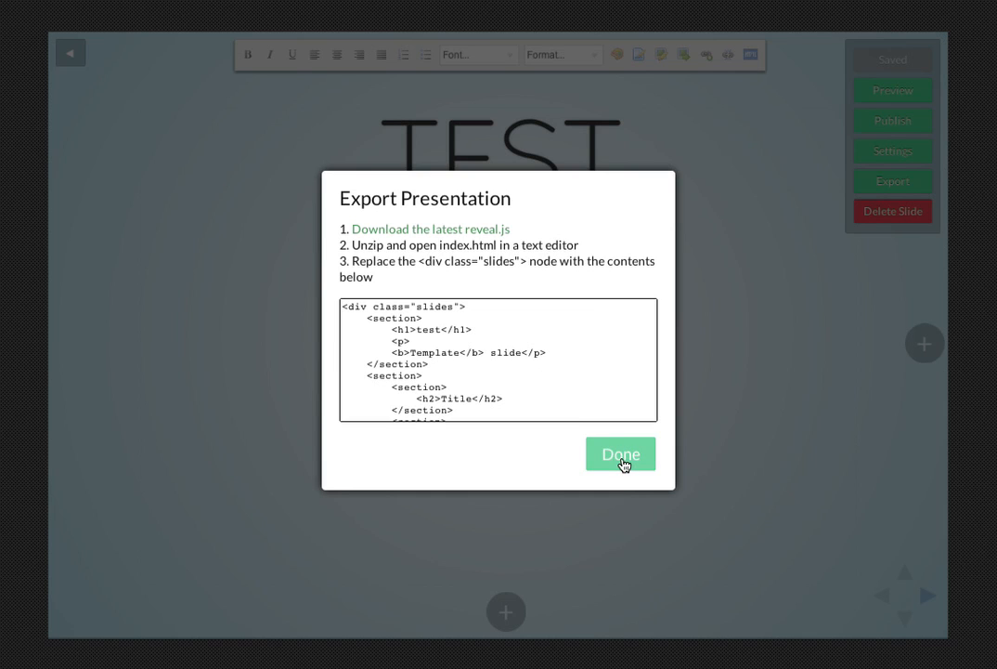
left_click(620, 454)
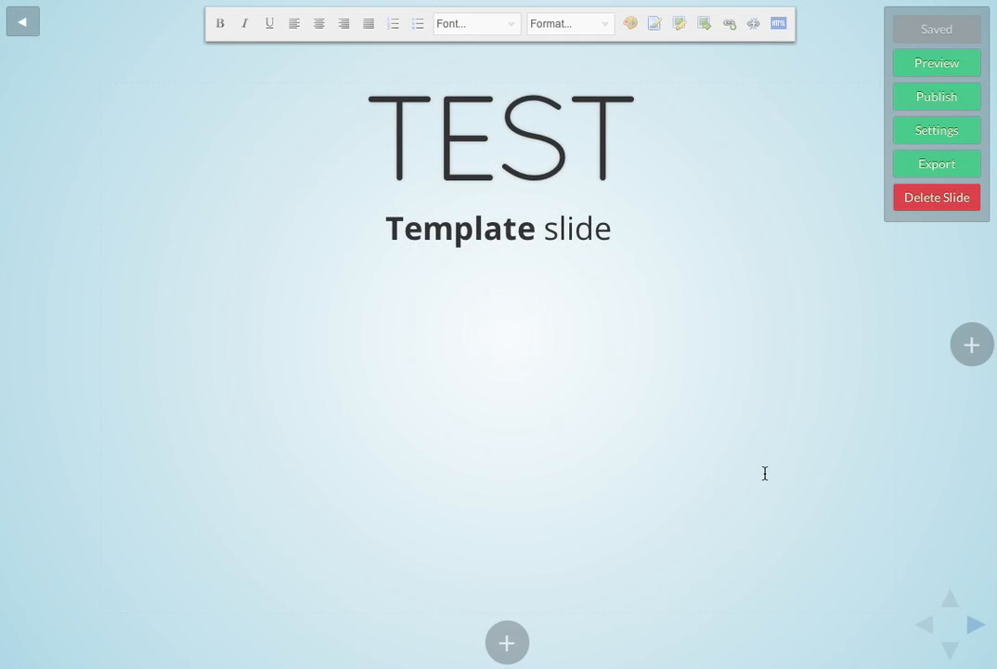
mouse_move(740, 345)
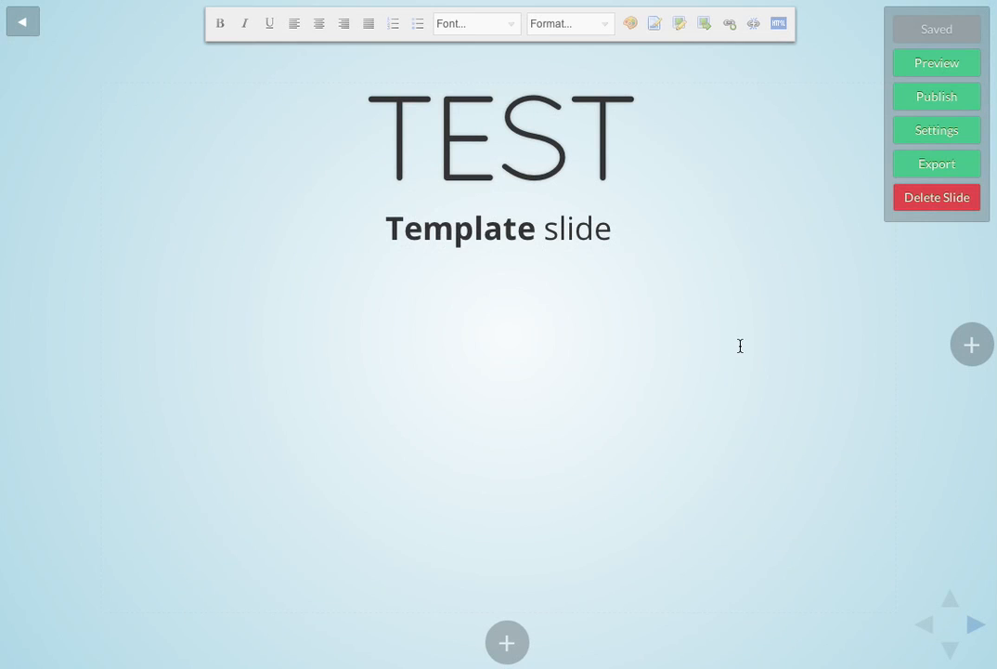
mouse_move(780, 121)
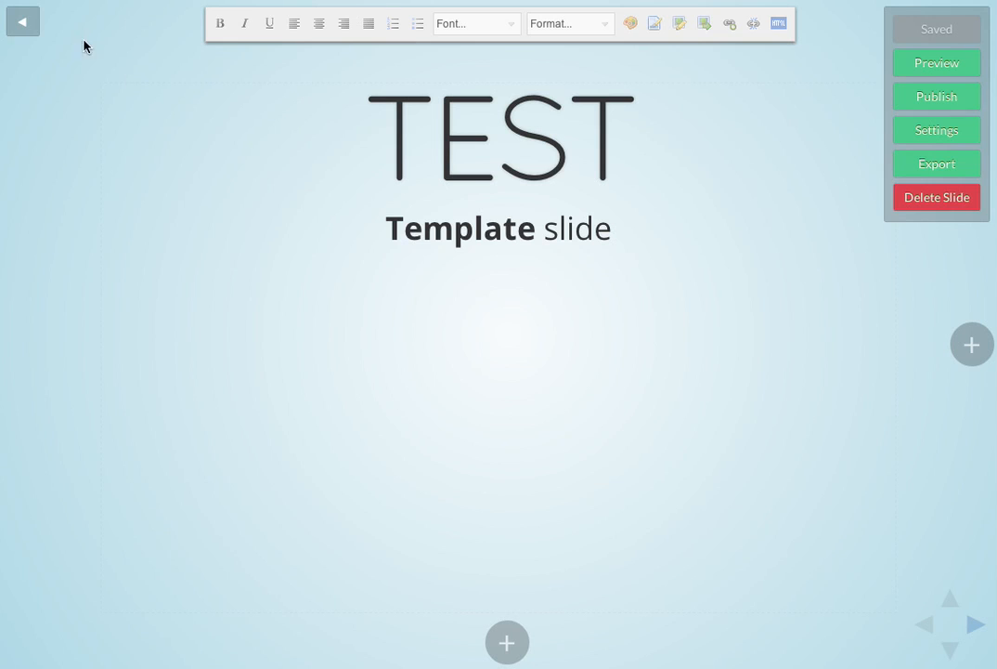
mouse_move(23, 20)
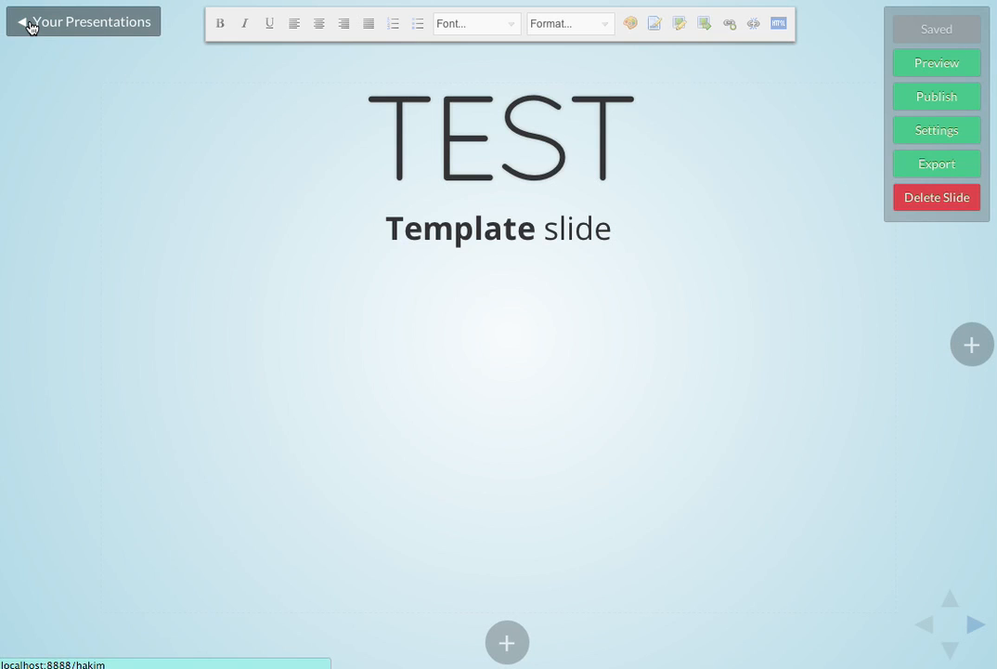
- Go back to the Your Presentations list showing the private test deck
left_click(90, 22)
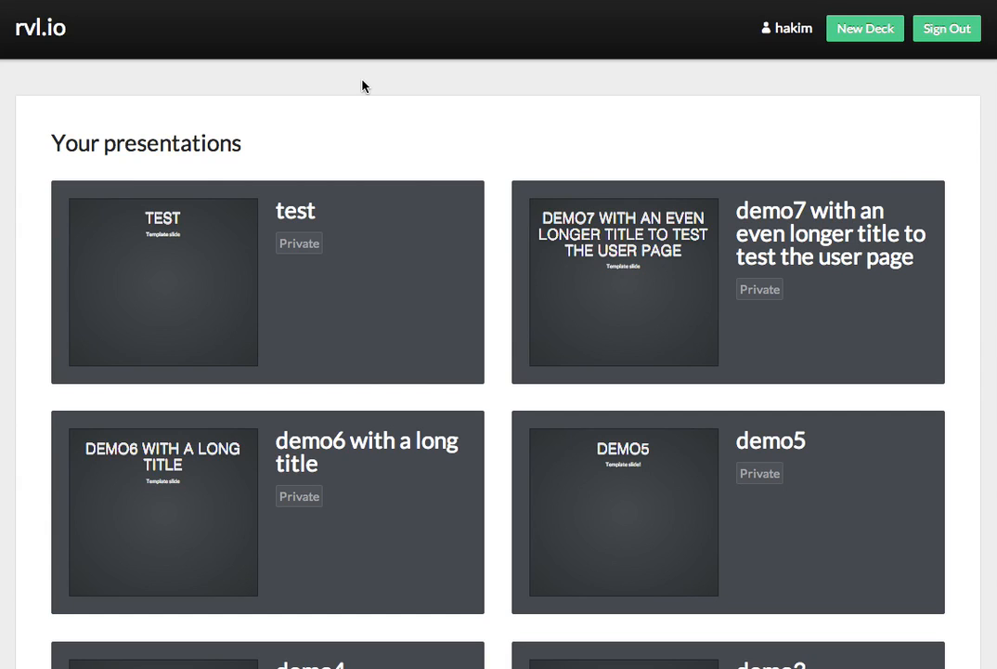
mouse_move(483, 92)
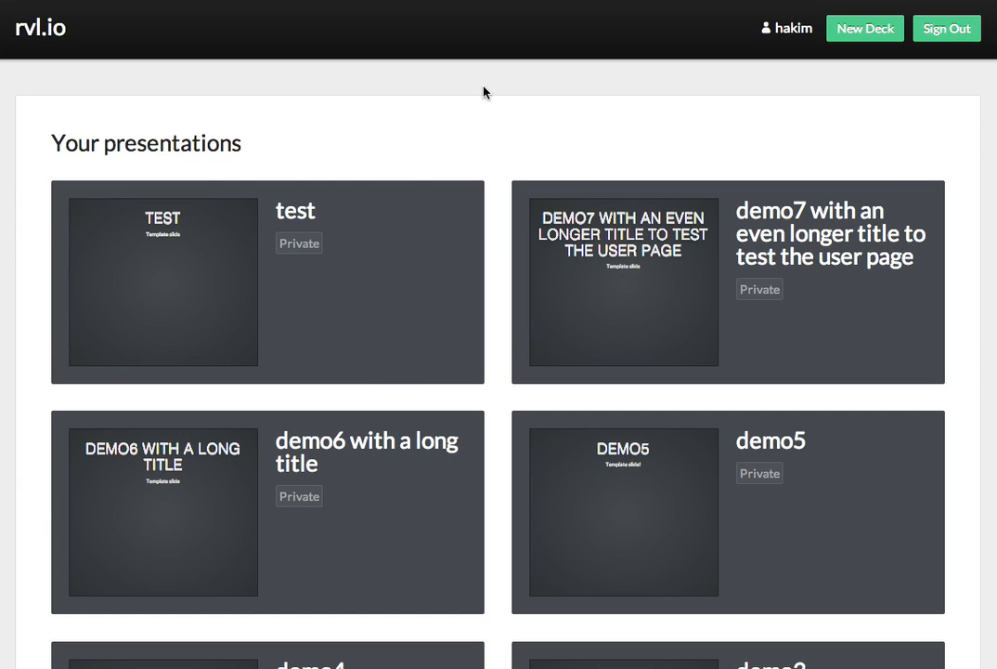
mouse_move(497, 132)
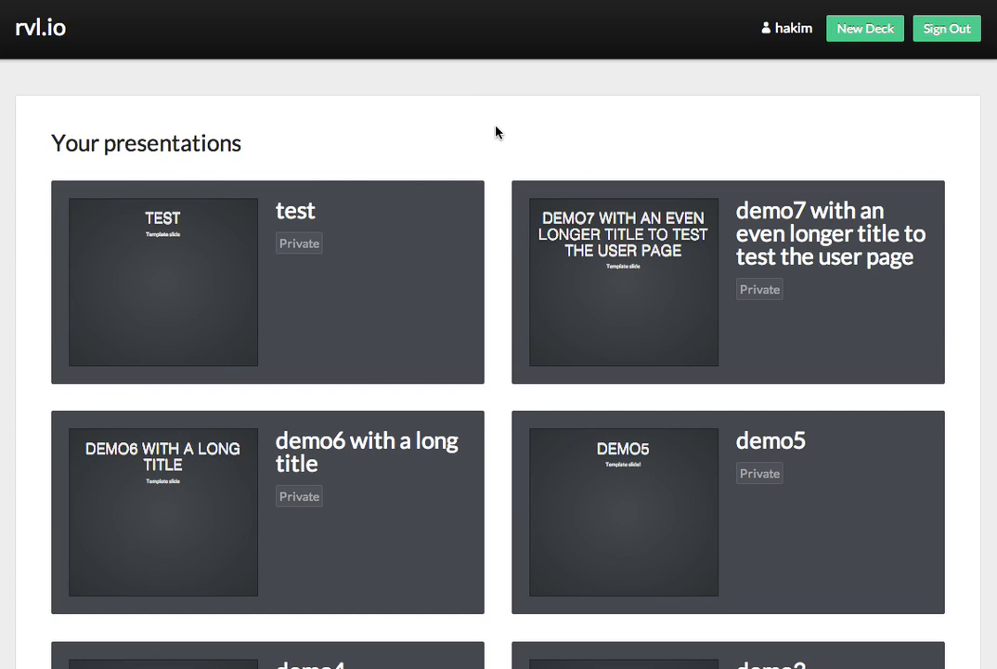
mouse_move(380, 224)
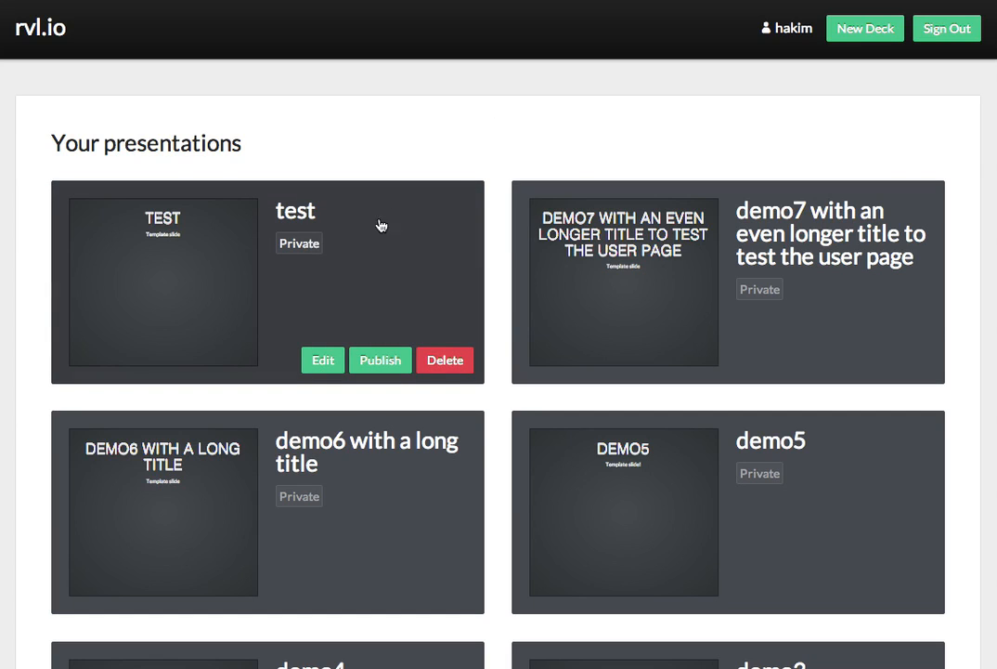
mouse_move(416, 243)
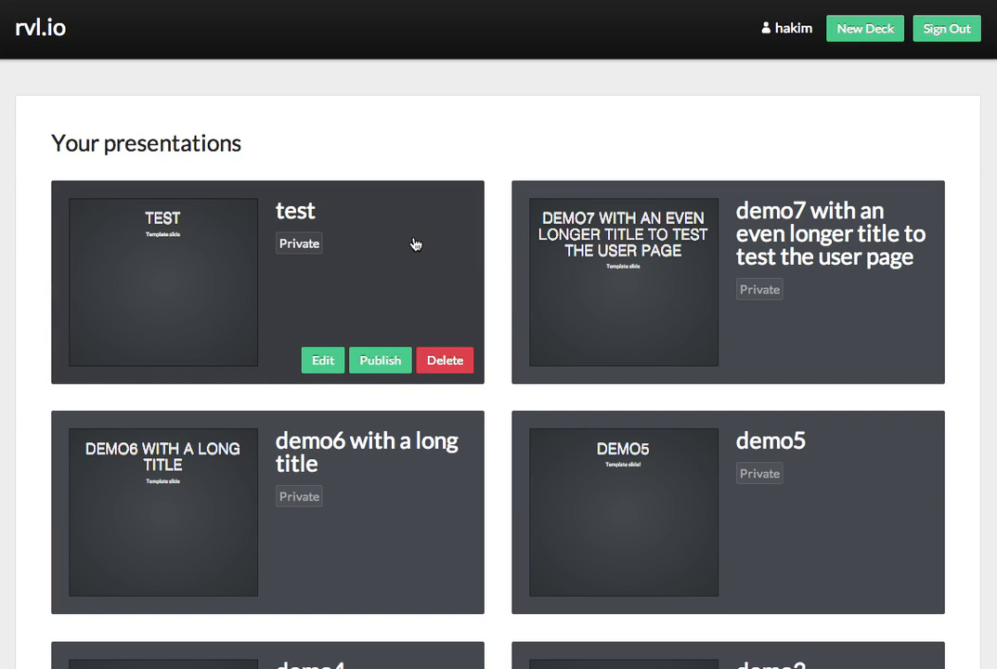
mouse_move(298, 257)
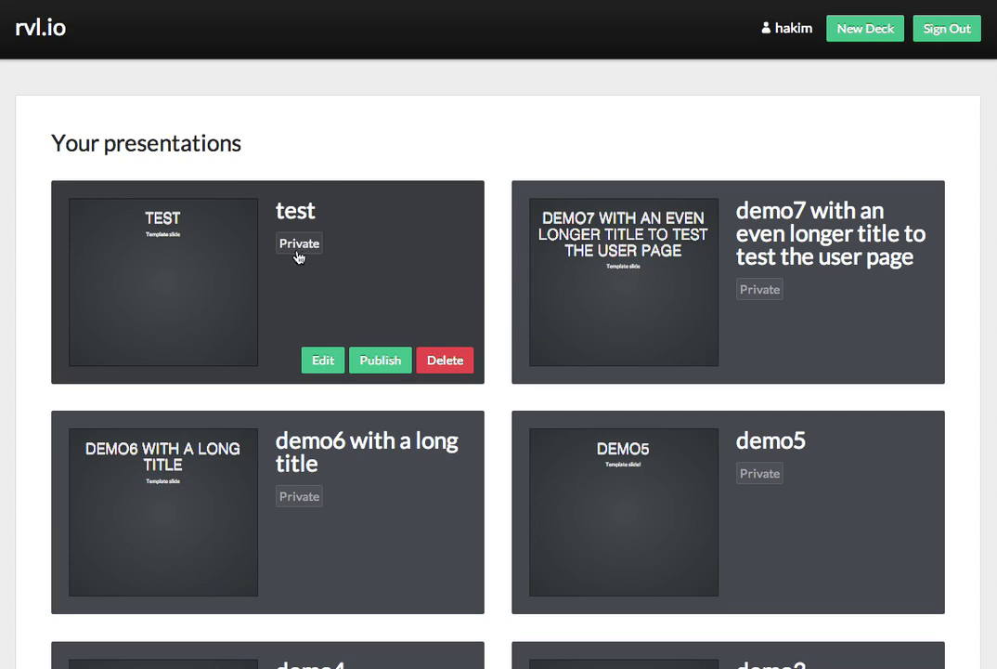
mouse_move(296, 258)
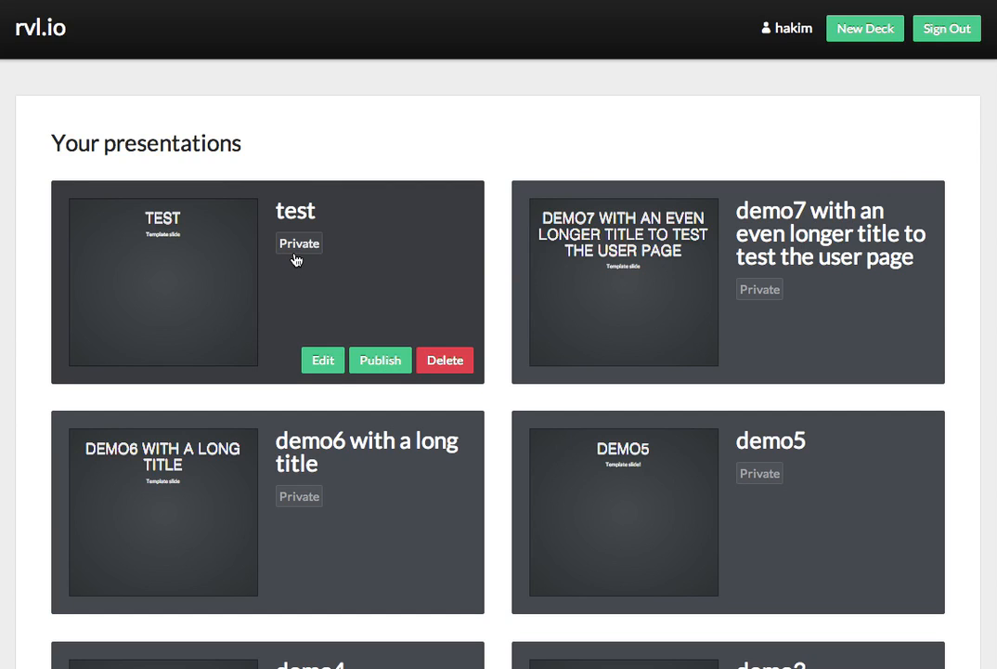
mouse_move(368, 322)
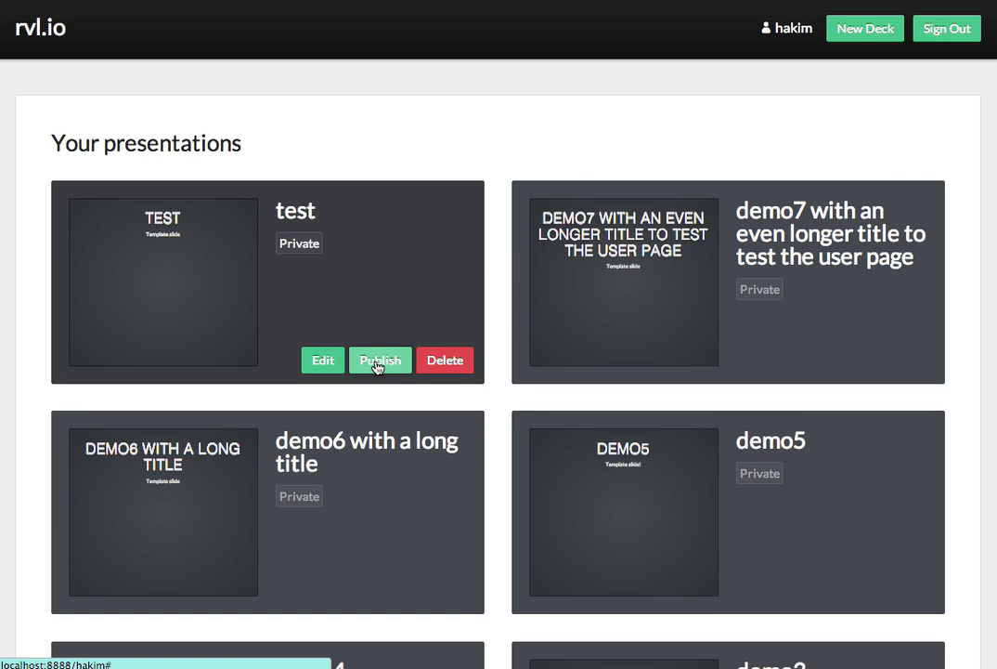
- Publish the test deck from the presentations list
left_click(380, 360)
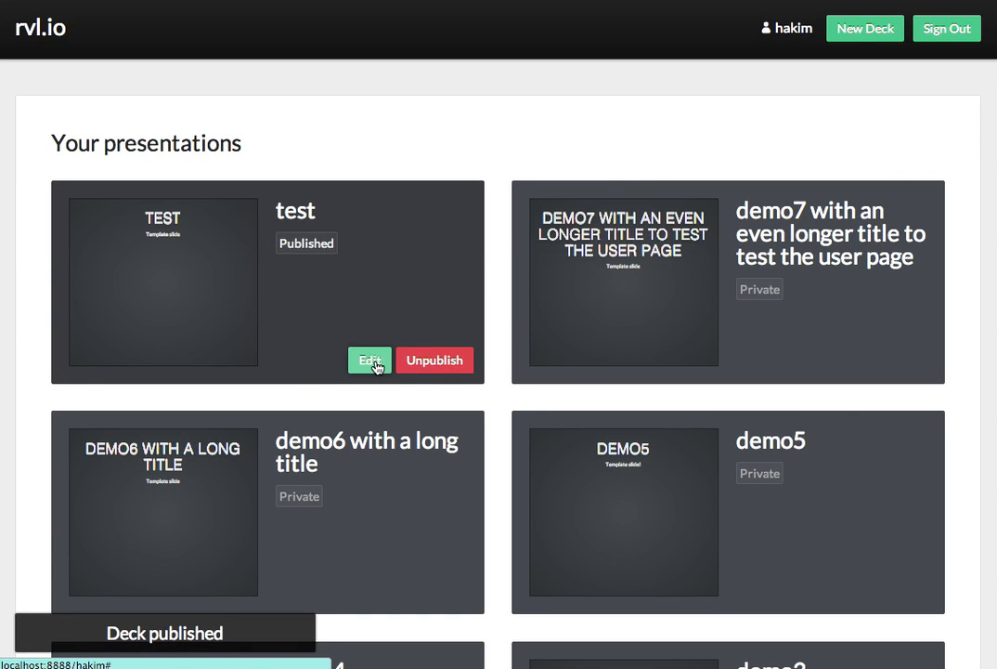
mouse_move(442, 245)
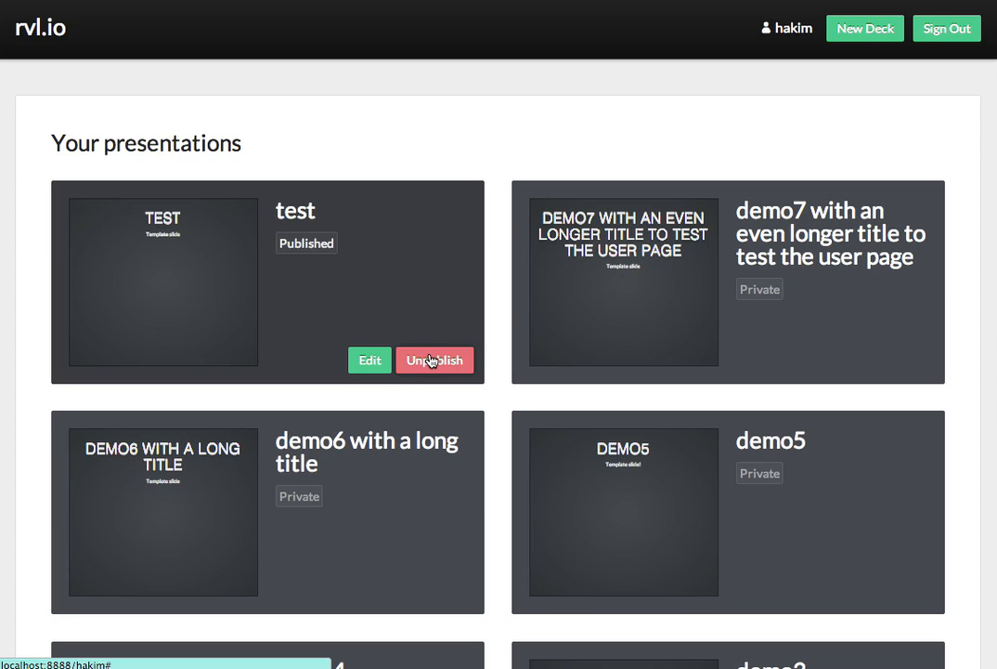
mouse_move(492, 161)
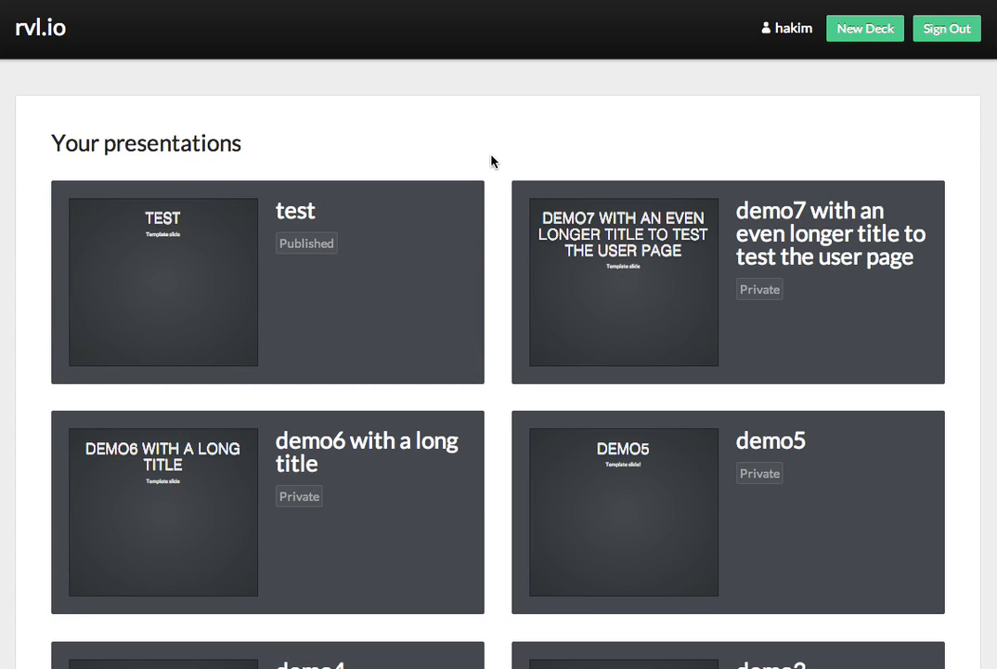